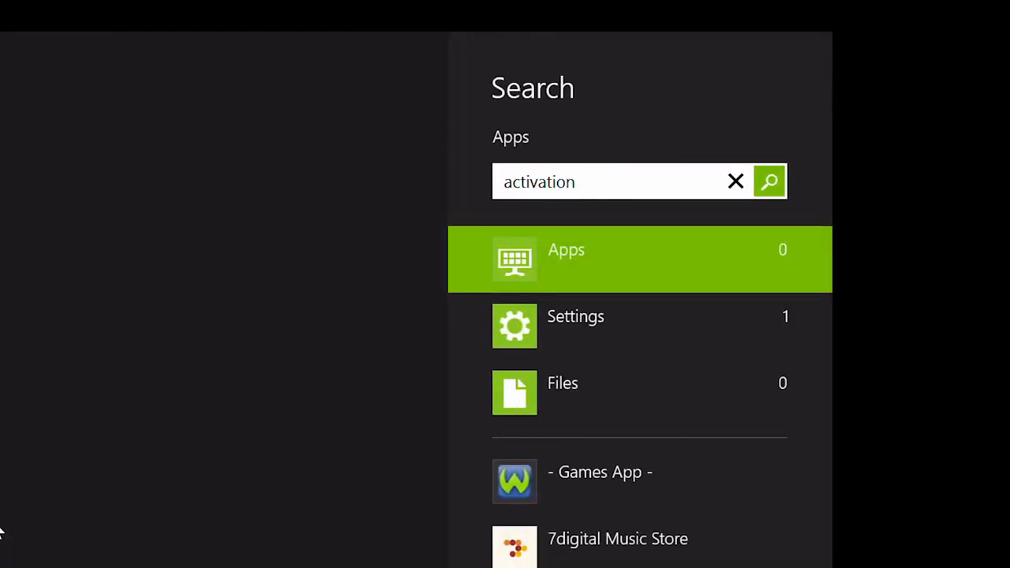
Open the Windows Activation settings result for the search 'activation'.
left_click(576, 317)
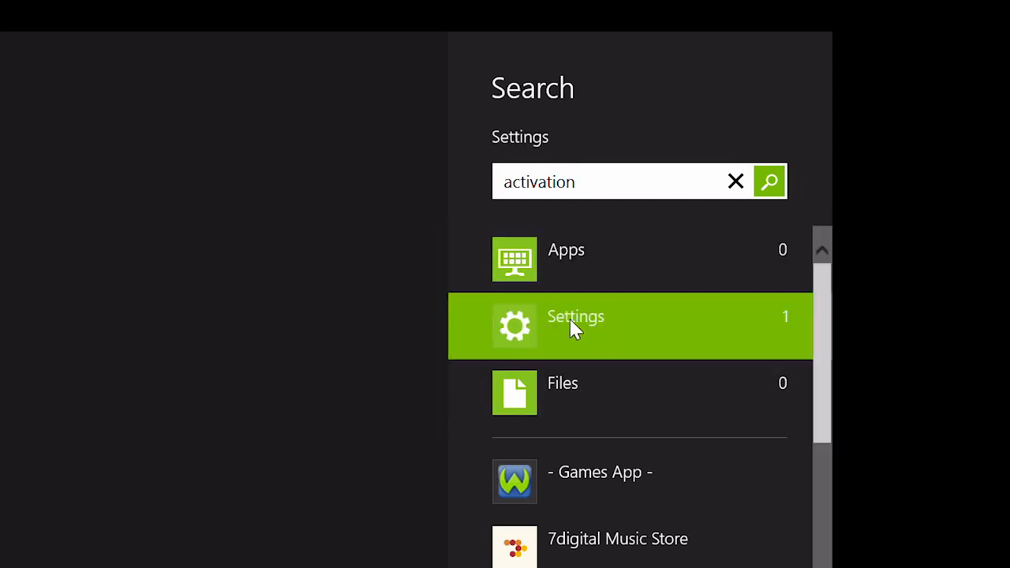
left_click(576, 326)
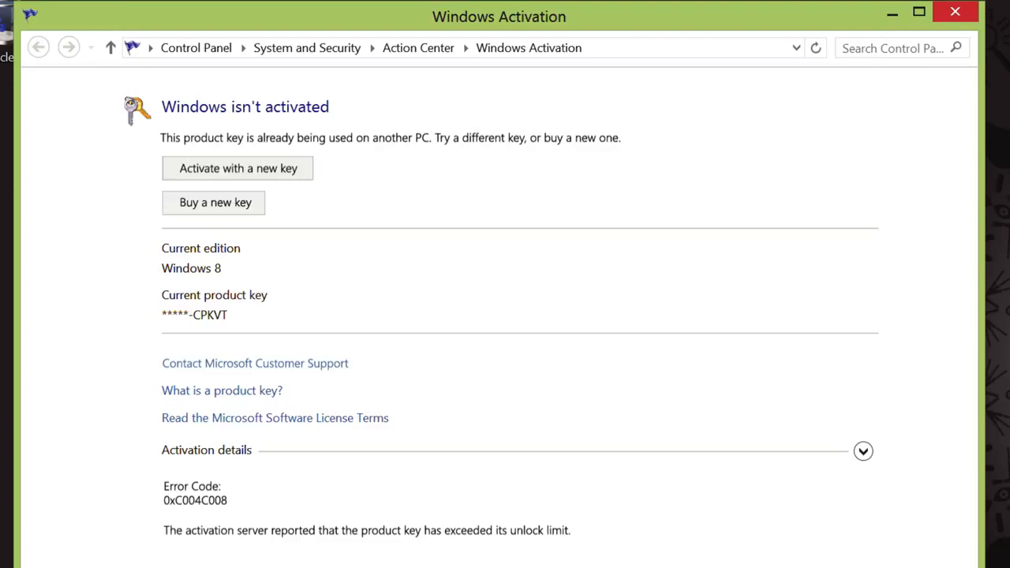
left_click(238, 168)
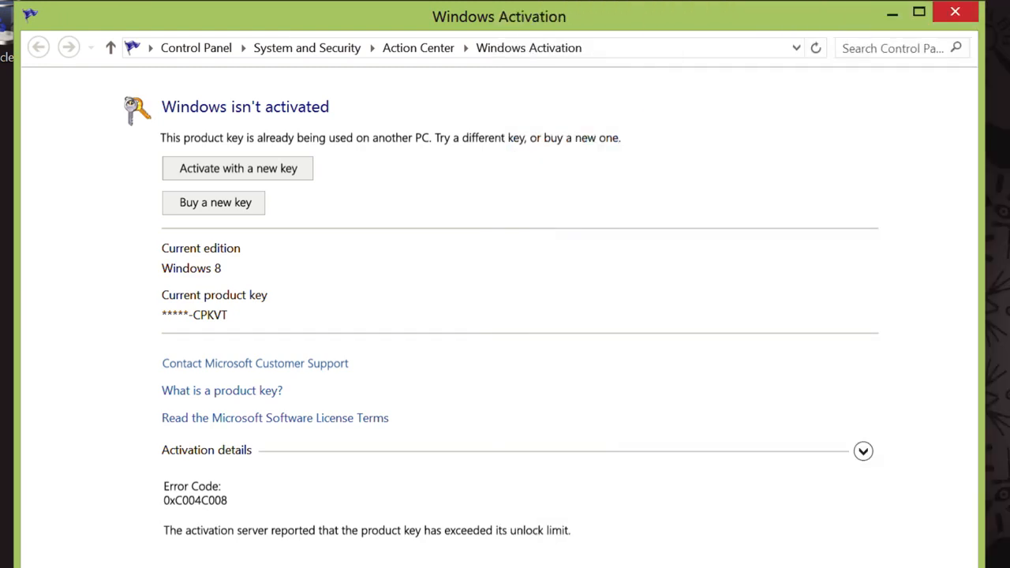
scroll("down", 3)
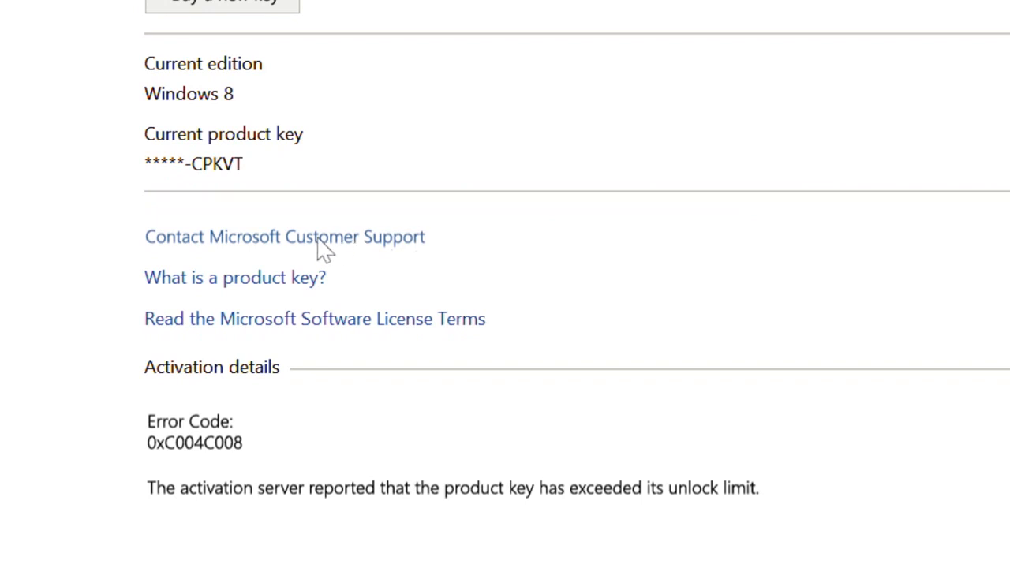
Start phone activation with United States as nearest location, showing the toll-free number and confirmation ID fields.
left_click(284, 236)
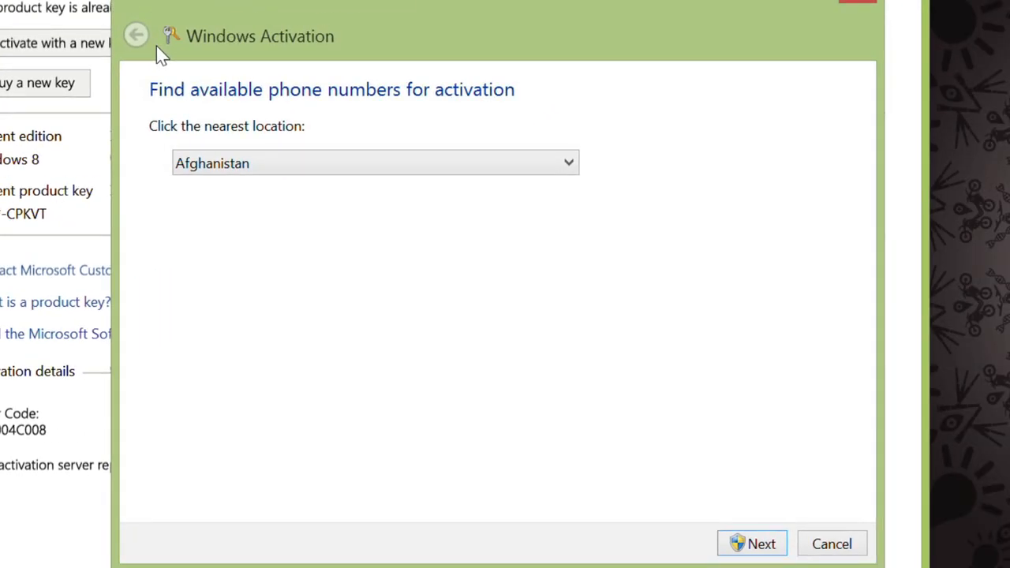
mouse_move(265, 163)
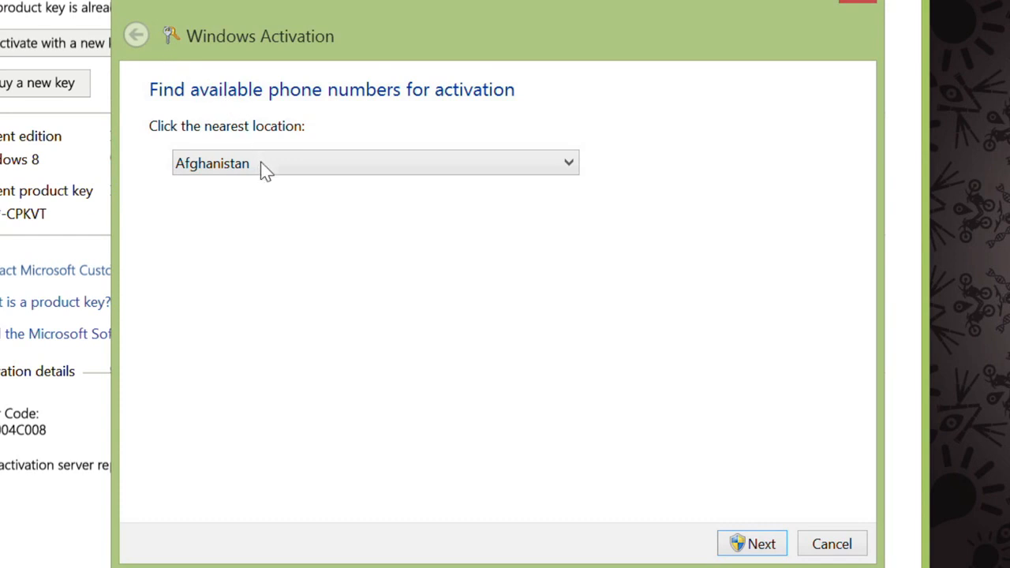
left_click(375, 162)
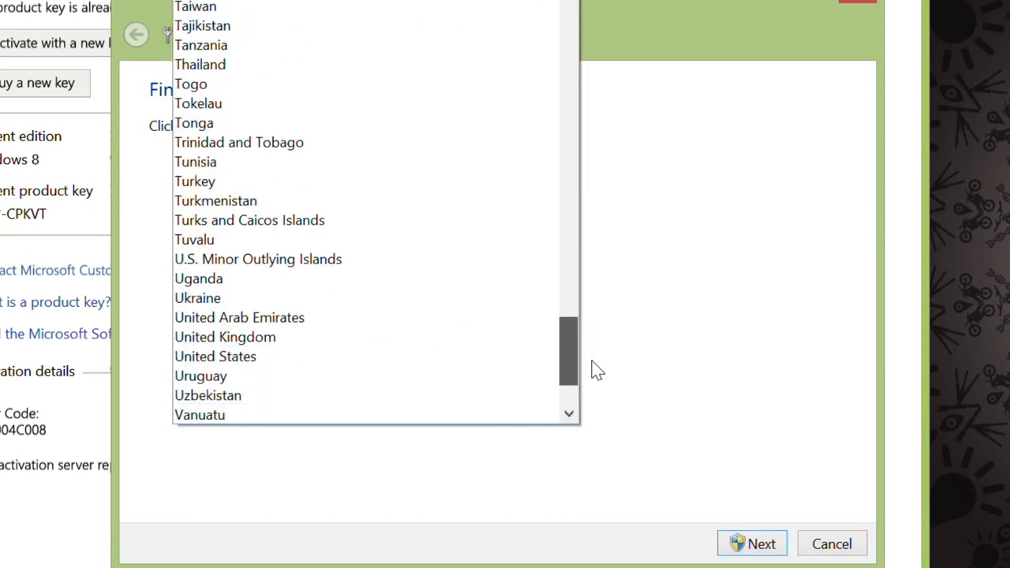
left_click(215, 356)
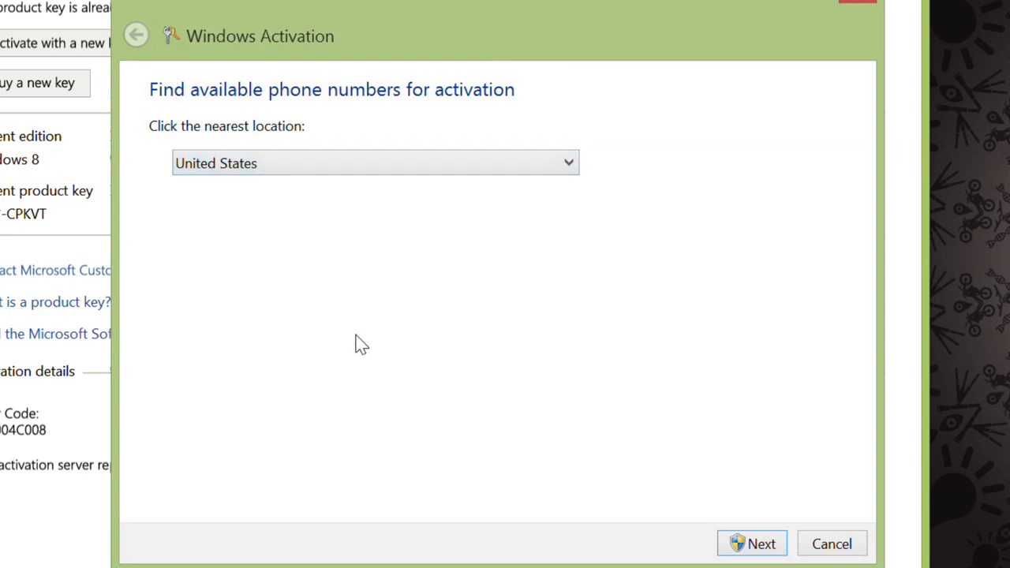
left_click(762, 544)
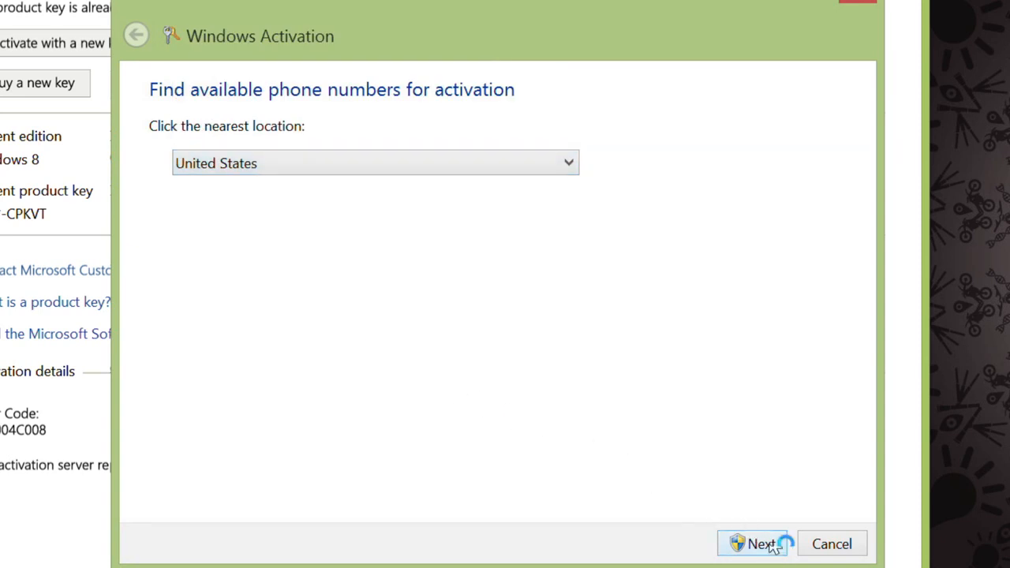
left_click(752, 543)
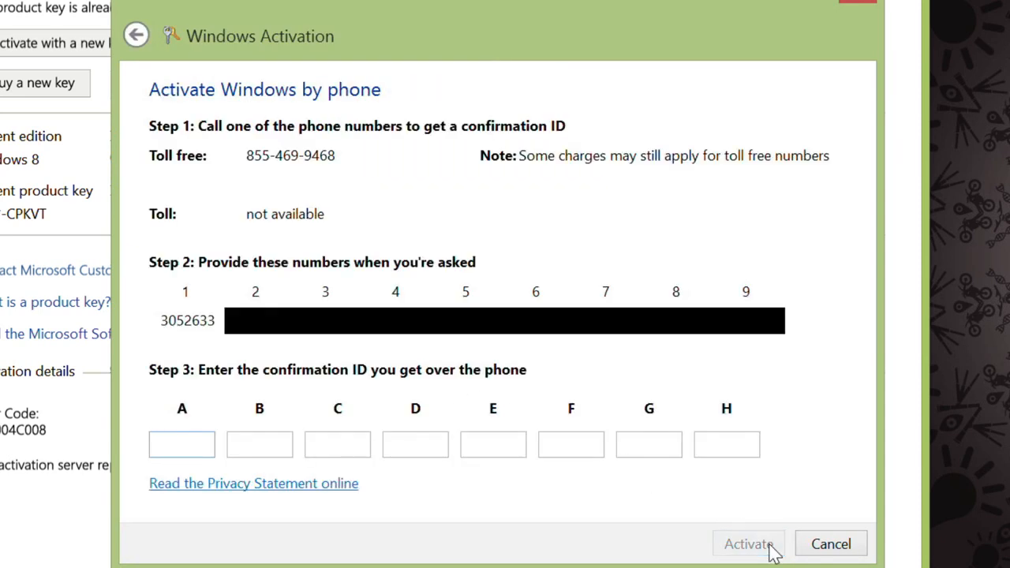